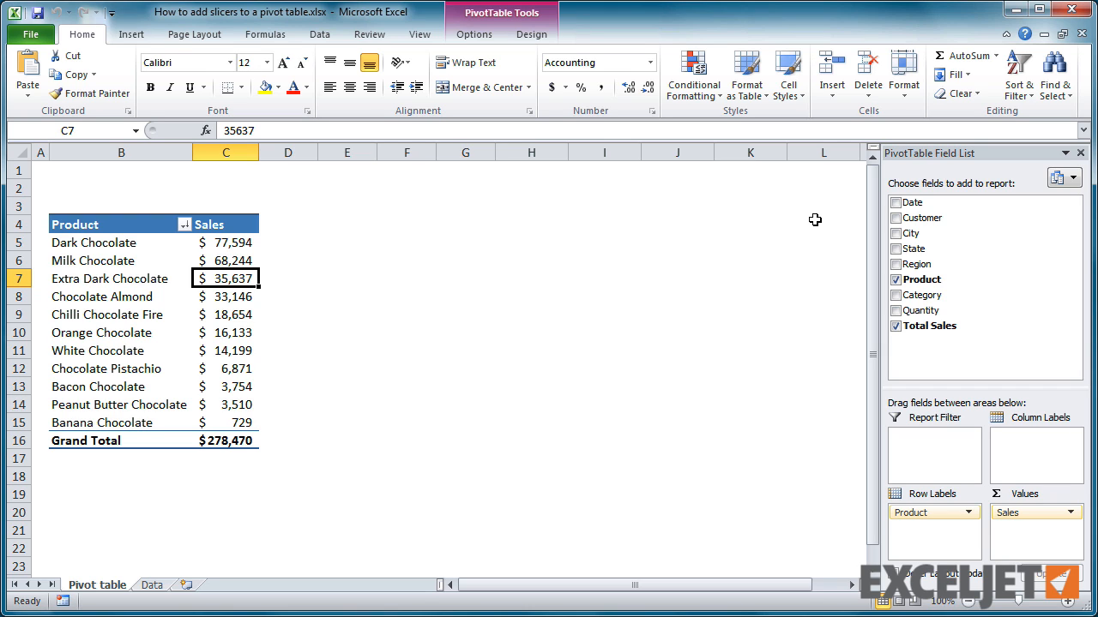
mouse_move(833, 225)
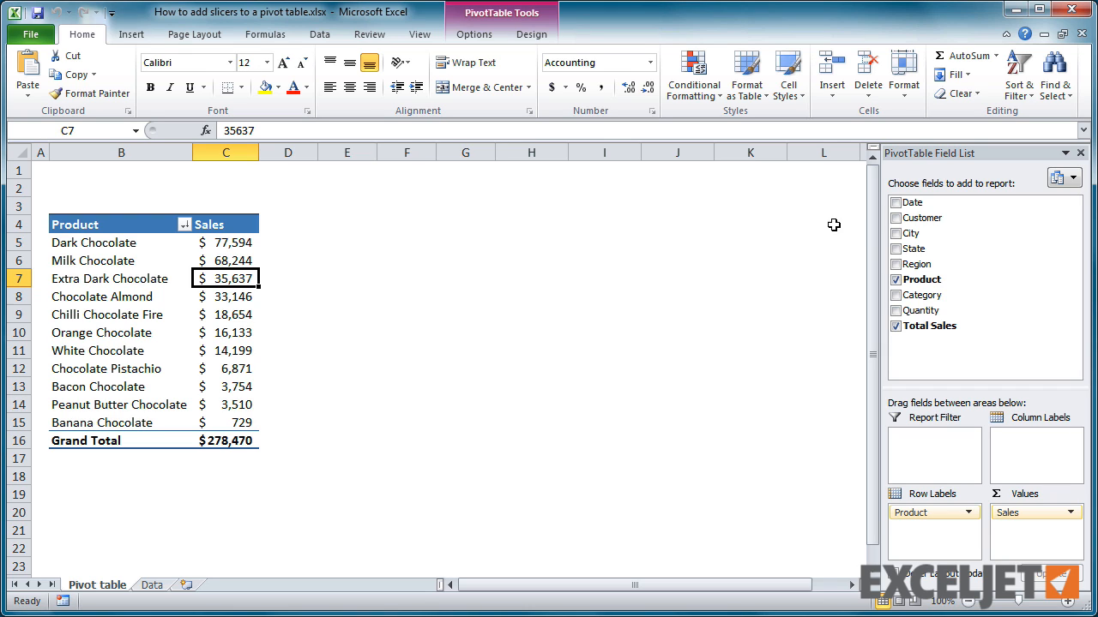
- Make Region a report filter and exclude a region, leaving multiple regions totalling $155,247
left_click(895, 264)
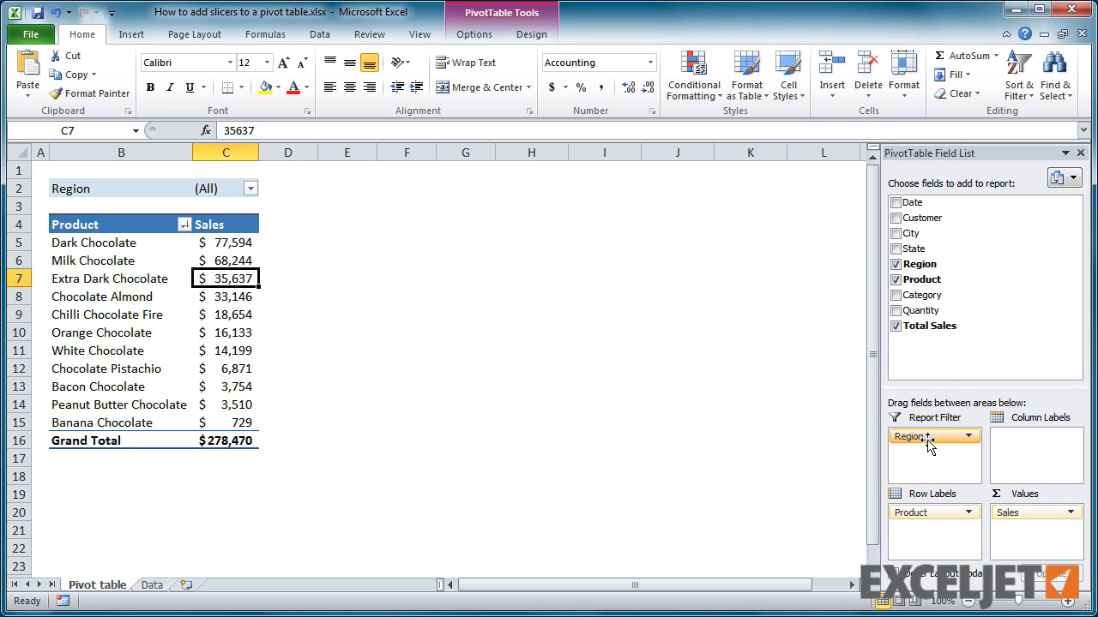
left_click(250, 187)
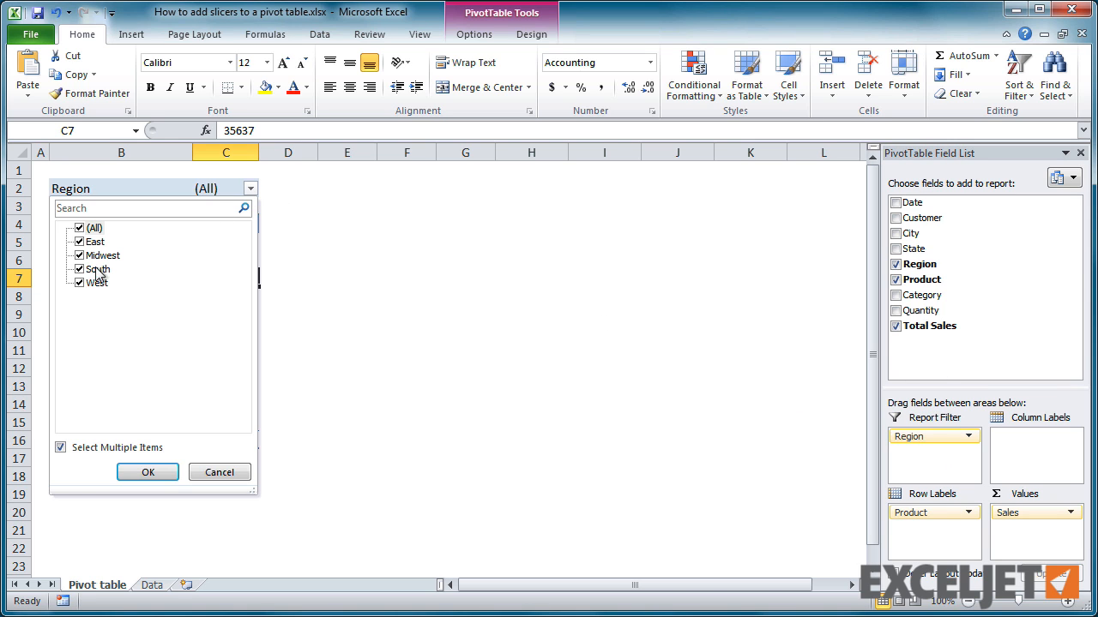
left_click(147, 473)
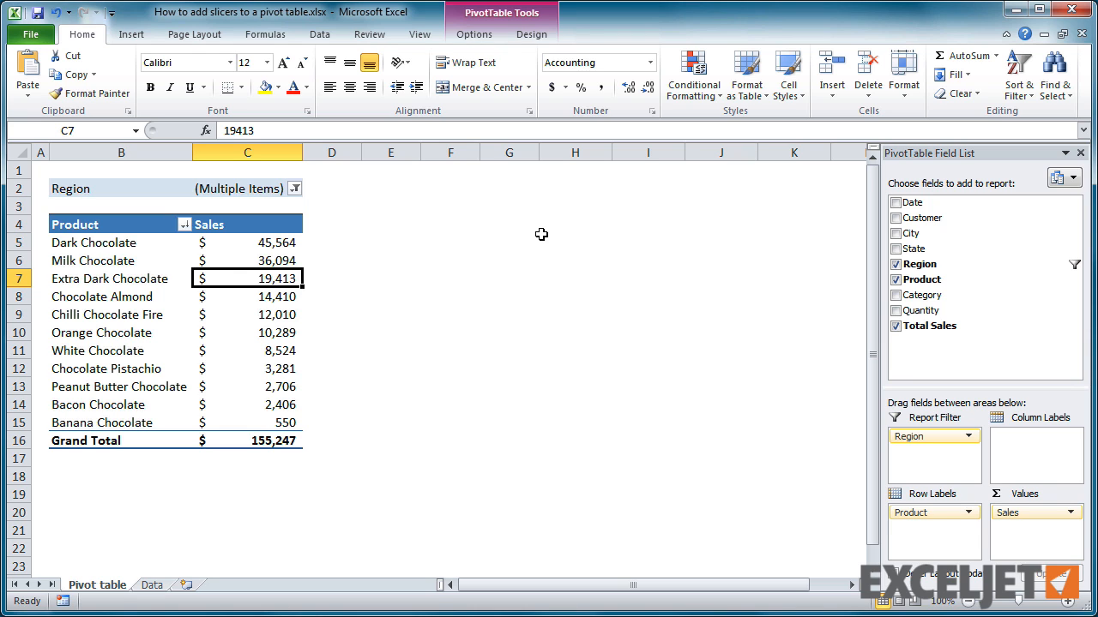
- Insert a Region slicer for the pivot table, showing East and Midwest selected
left_click(473, 34)
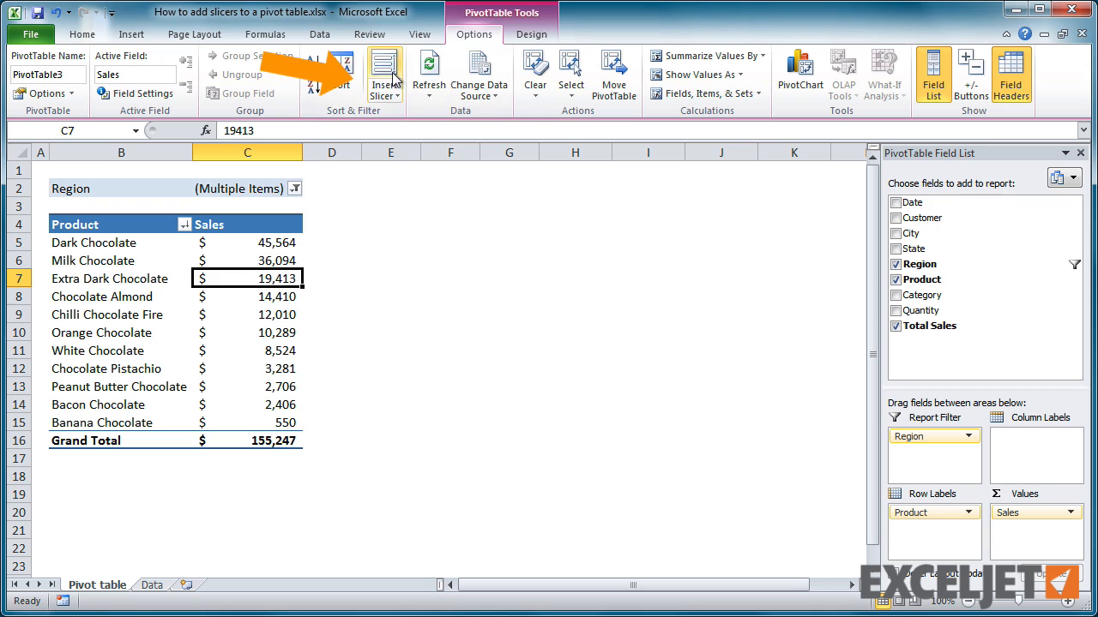
left_click(384, 68)
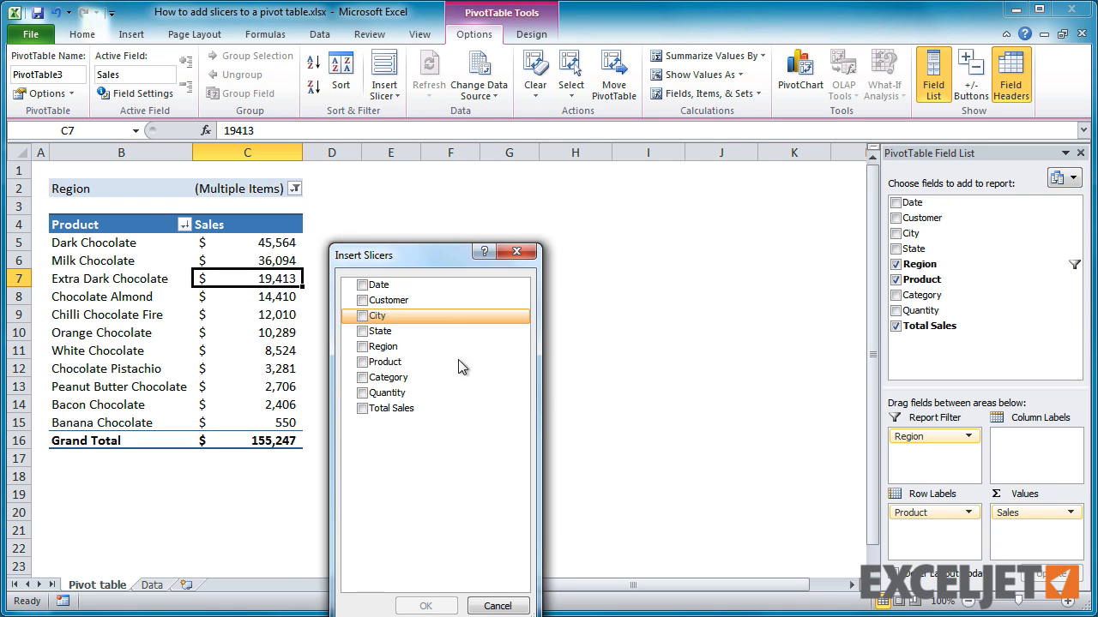
left_click(360, 346)
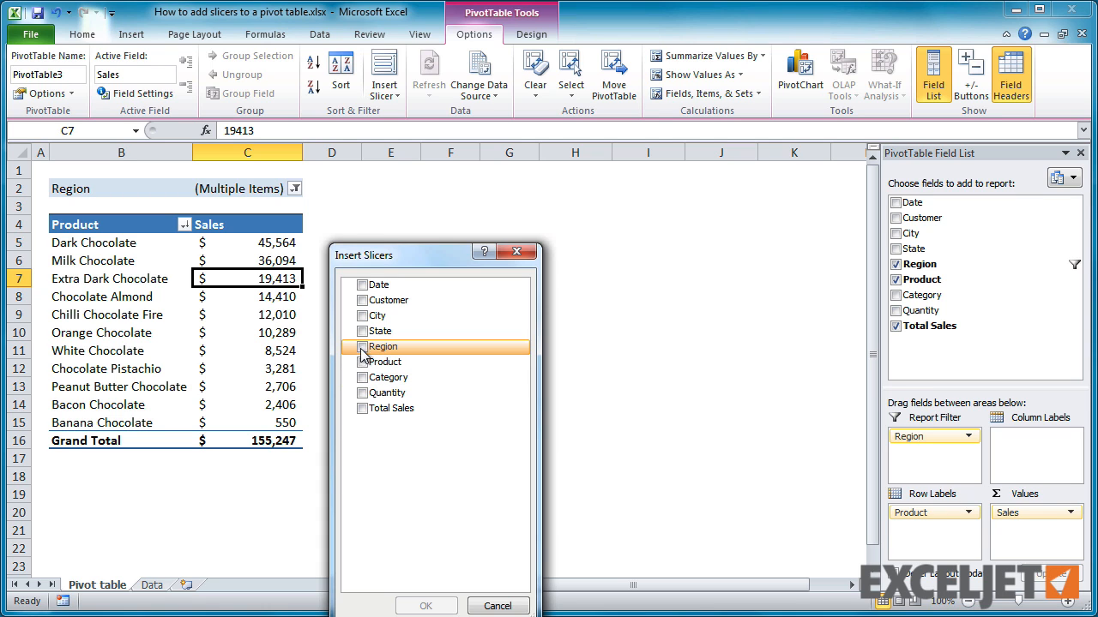
left_click(426, 605)
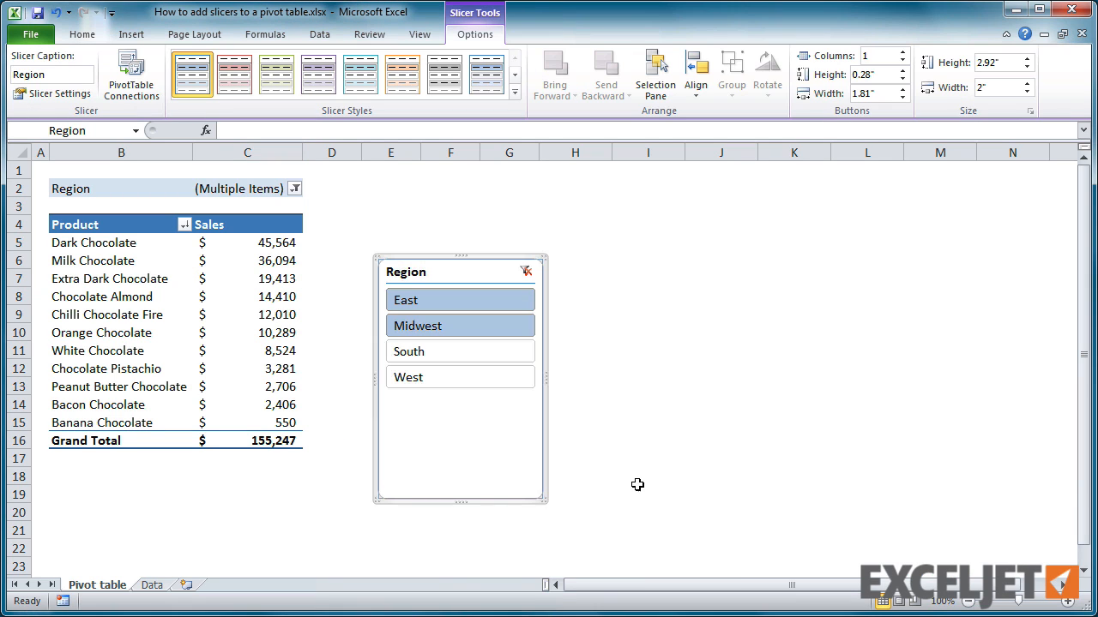
mouse_move(717, 390)
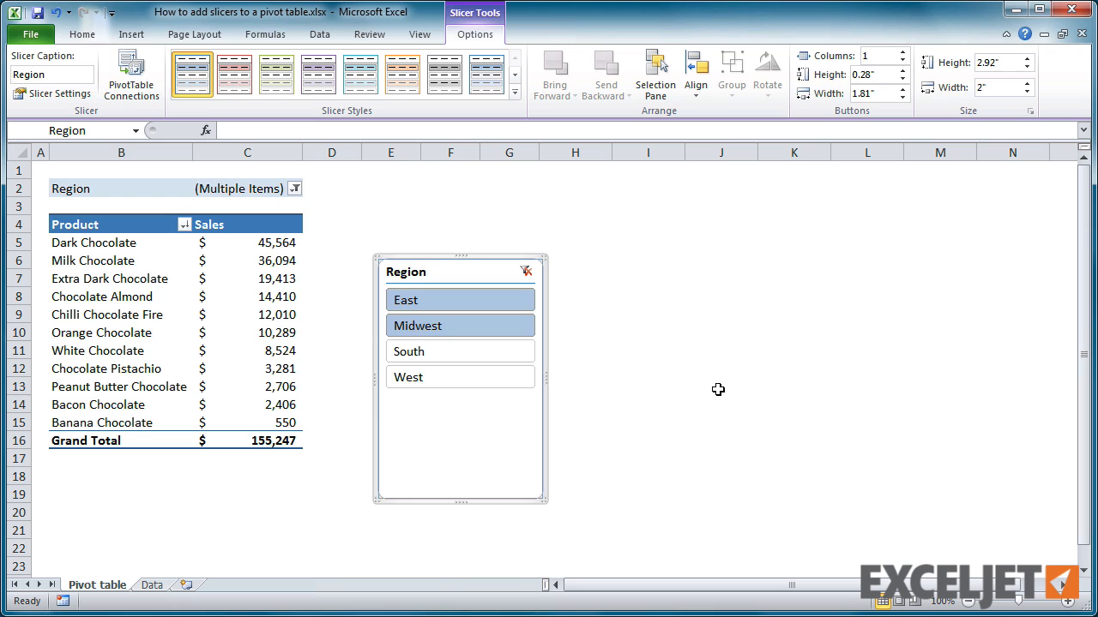
mouse_move(545, 379)
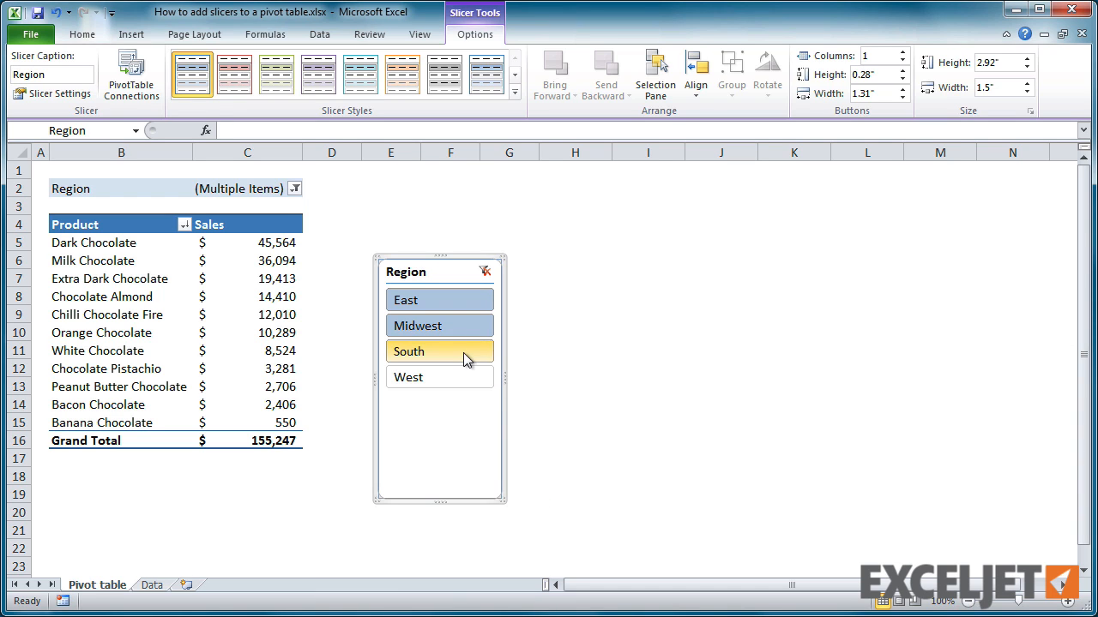
- Try single-region slicer filters in turn: South, East, Midwest, South again, then West
left_click(409, 350)
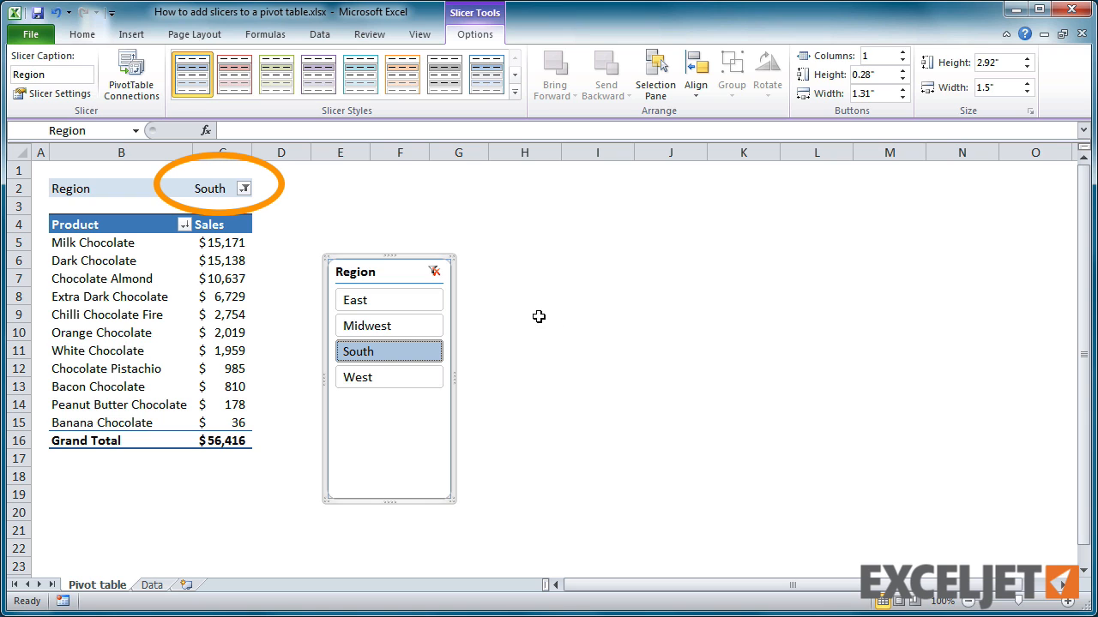
left_click(387, 298)
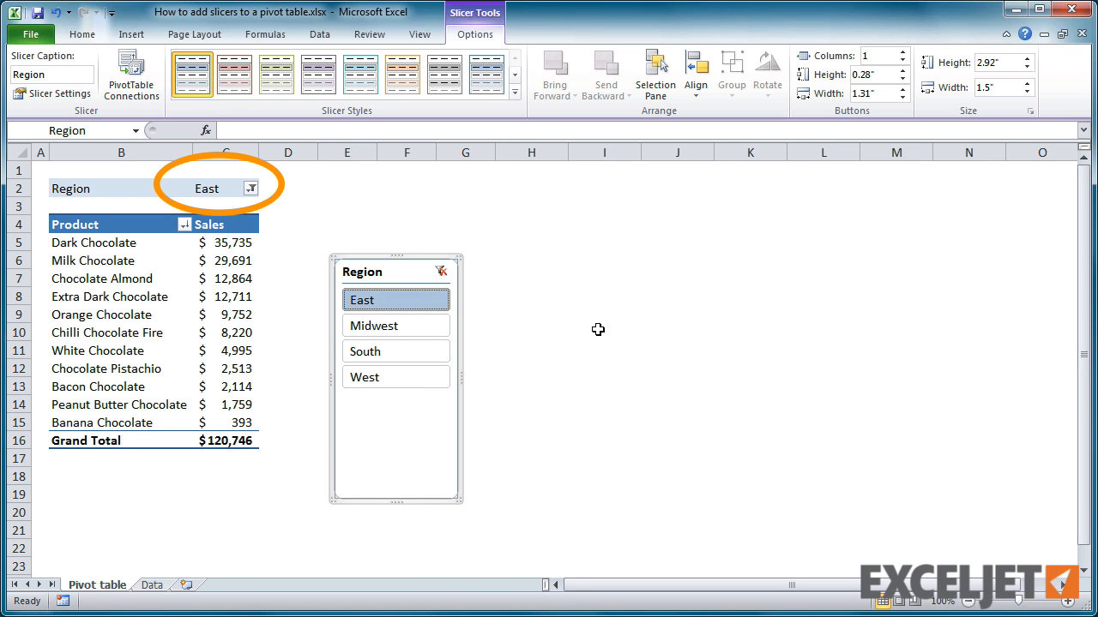
left_click(394, 326)
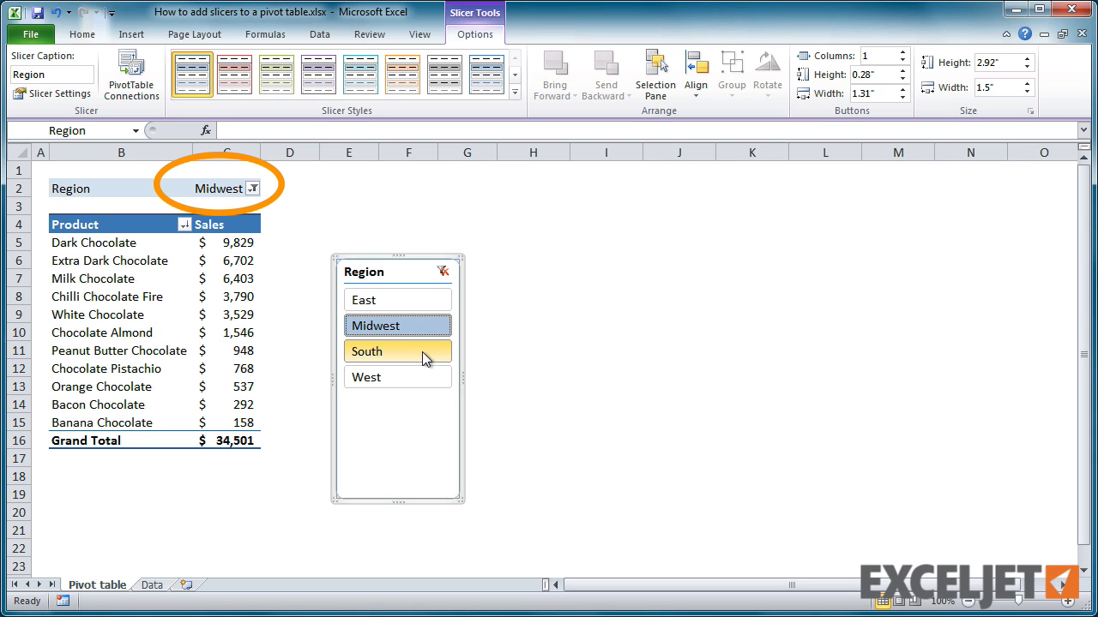
left_click(398, 350)
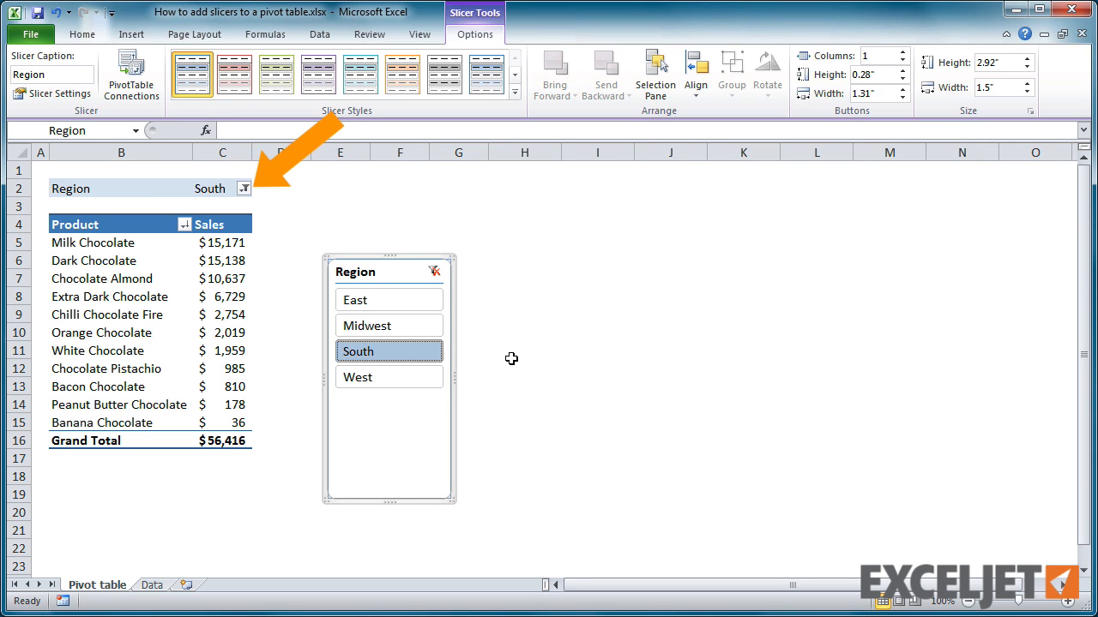
left_click(388, 377)
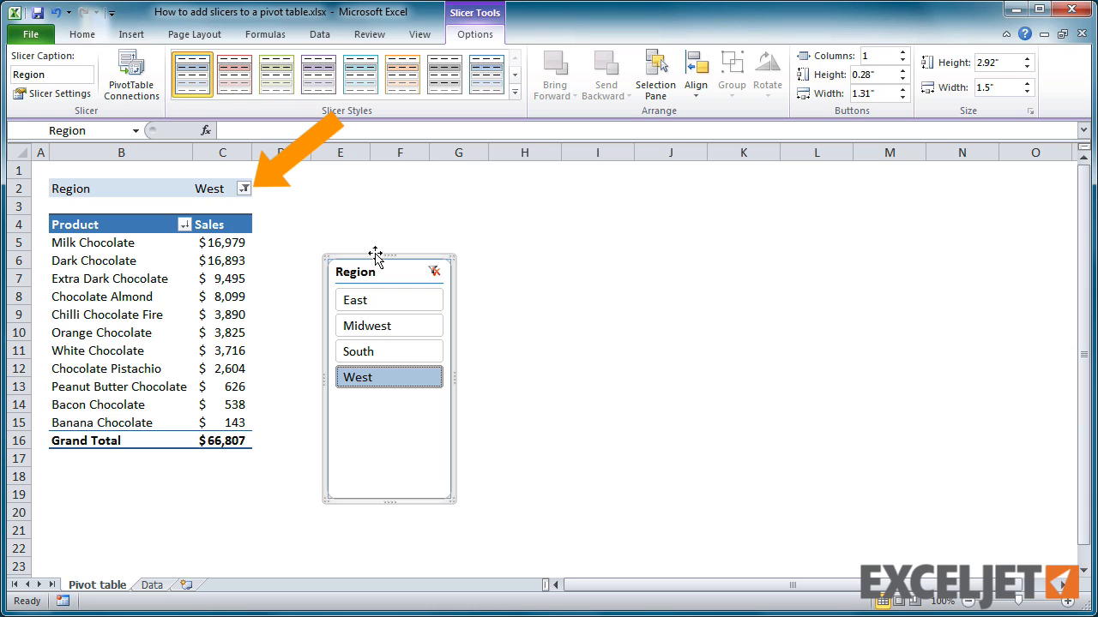
- Check the Region report filter dropdown and cancel without changing it
left_click(243, 187)
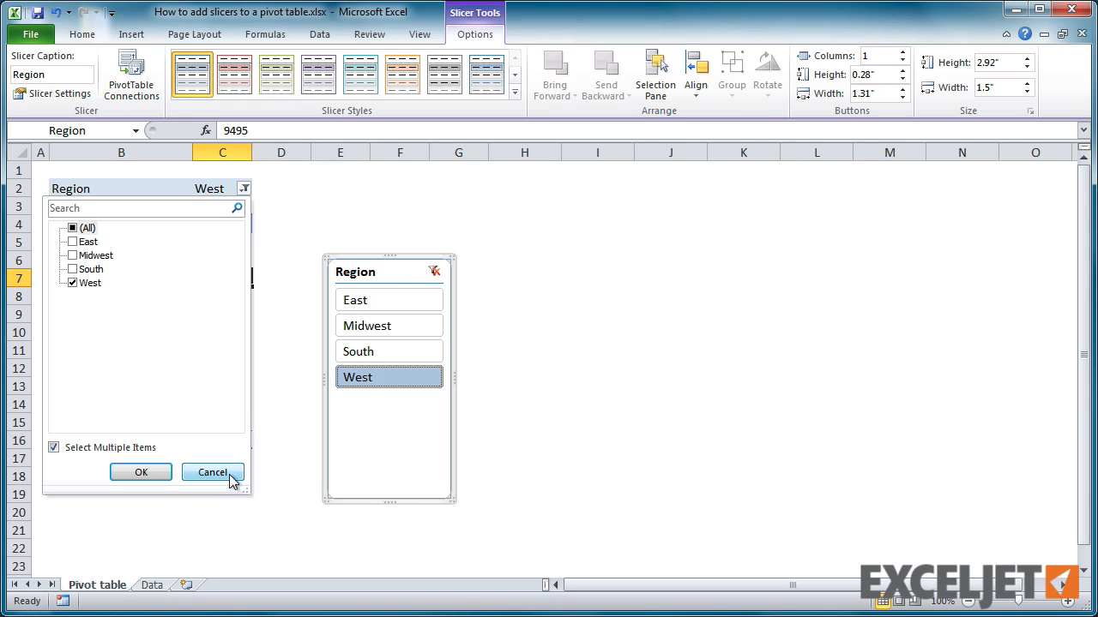
left_click(212, 473)
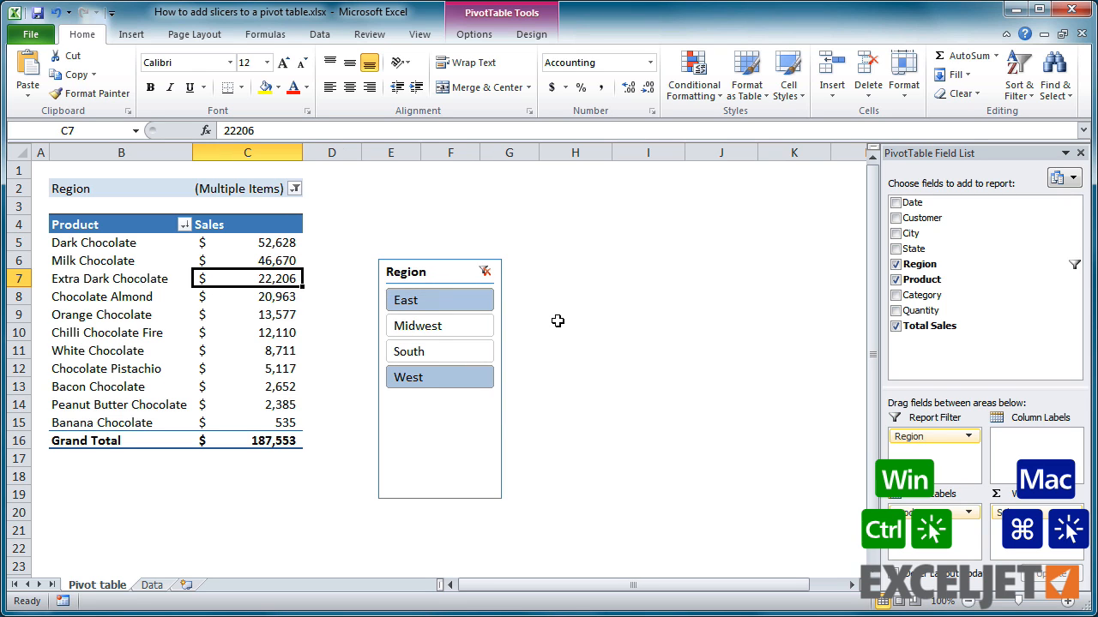
- Clear the Region slicer so all four regions show, totalling $278,470
left_click(405, 299)
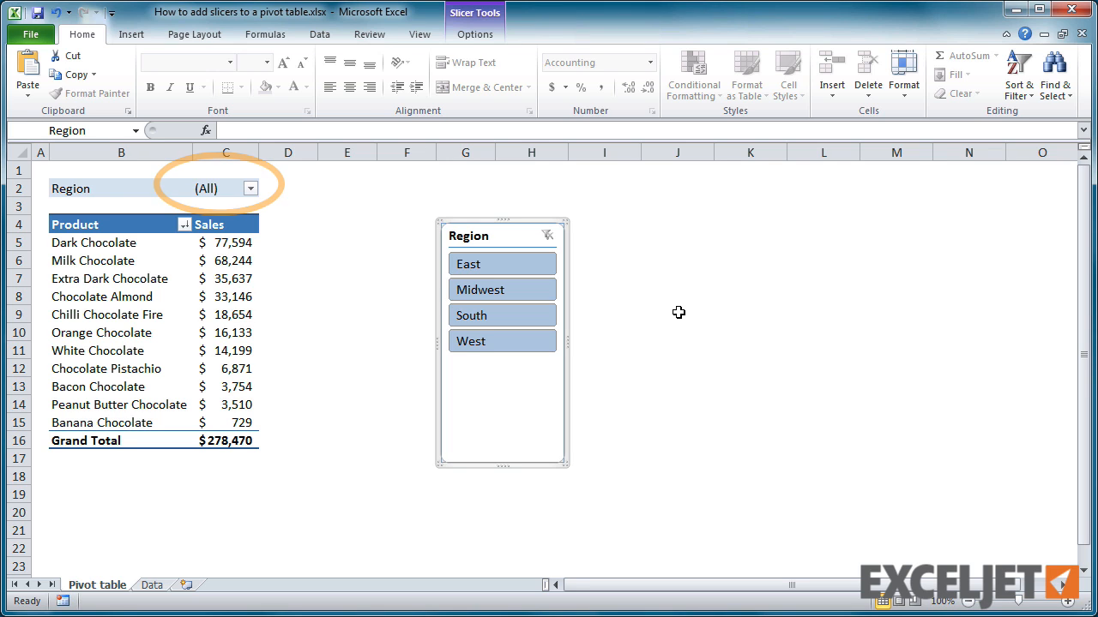
mouse_move(367, 314)
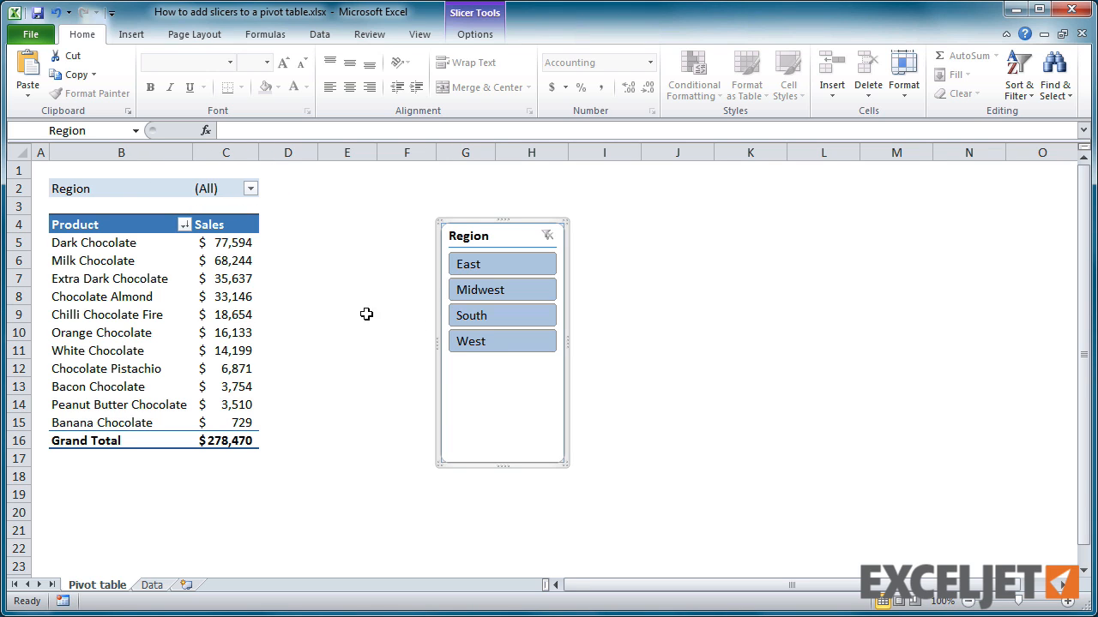
- Move Region to Column Labels, filter to East and West only, then clear that filter from the slicer
left_click(109, 314)
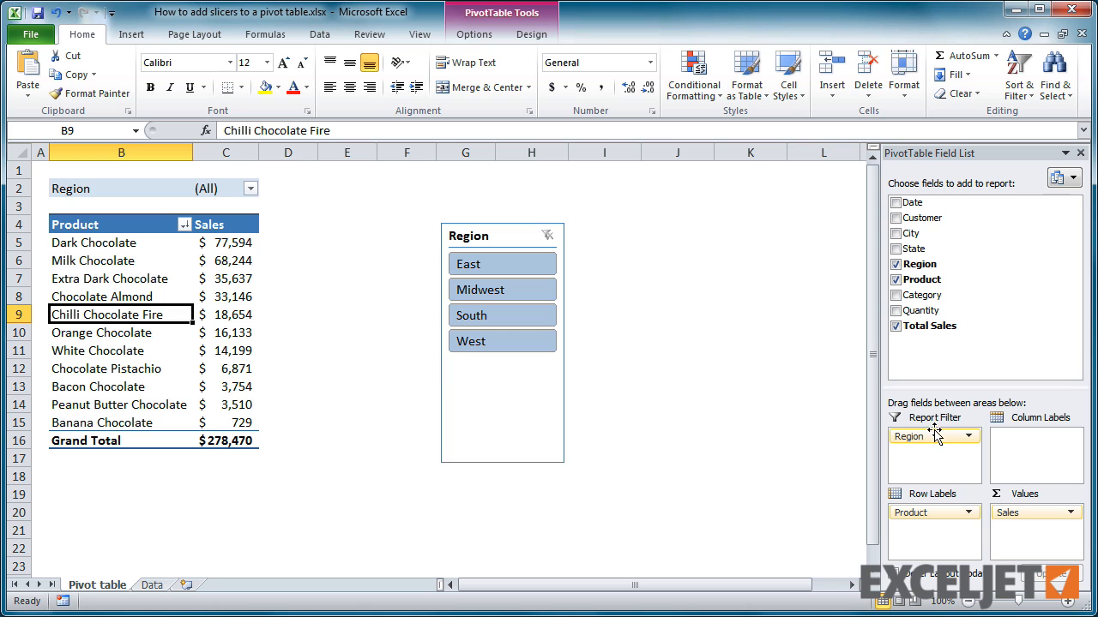
left_click_drag(933, 436, 1036, 436)
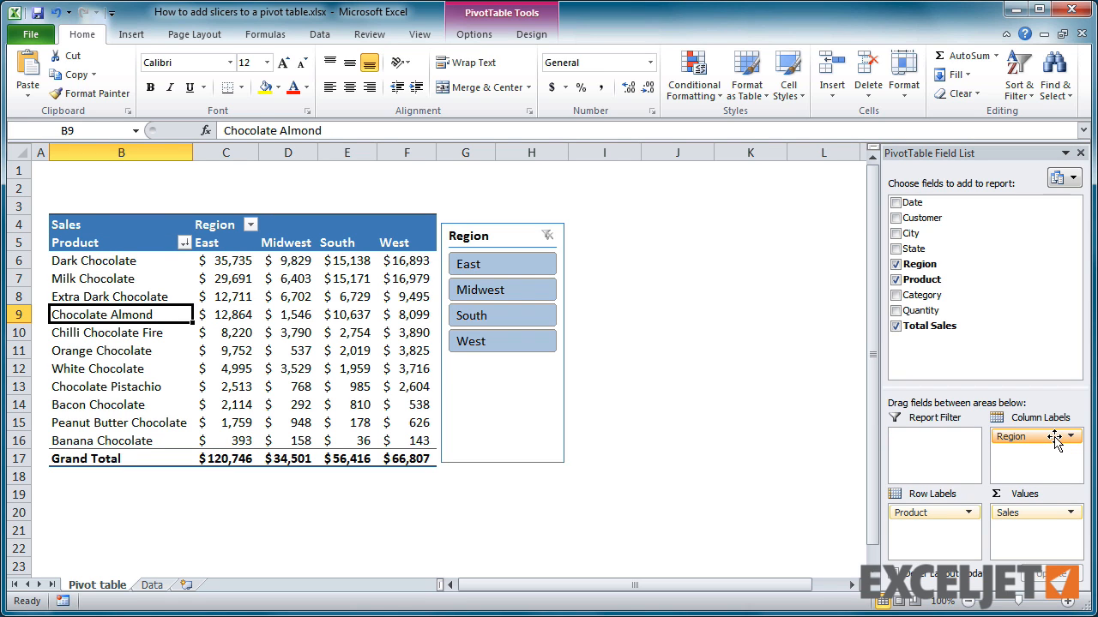
left_click(250, 223)
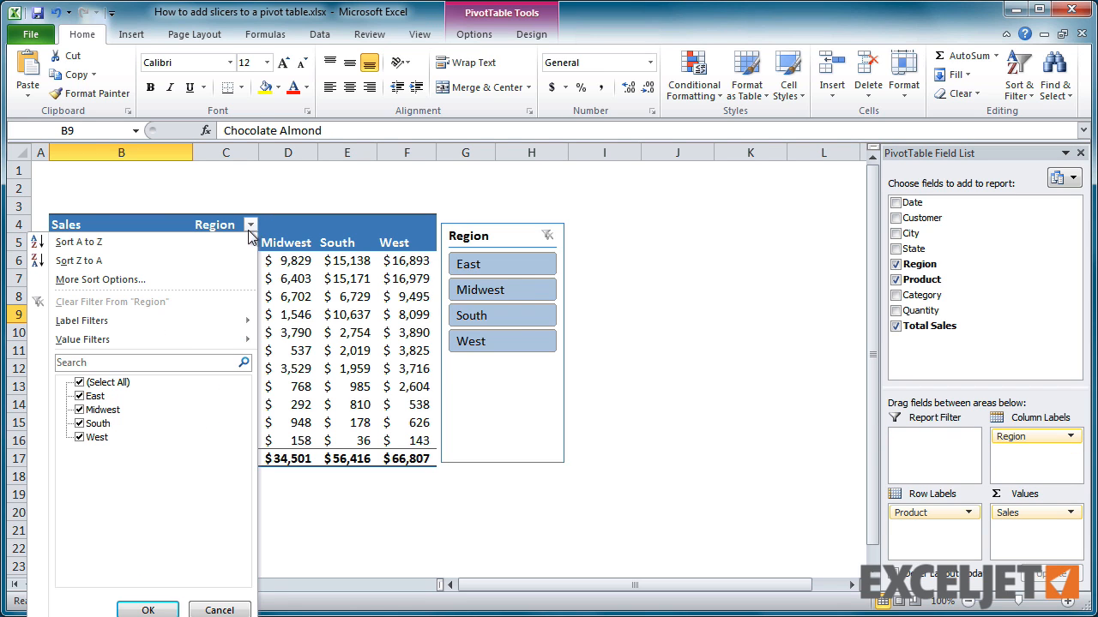
left_click(79, 424)
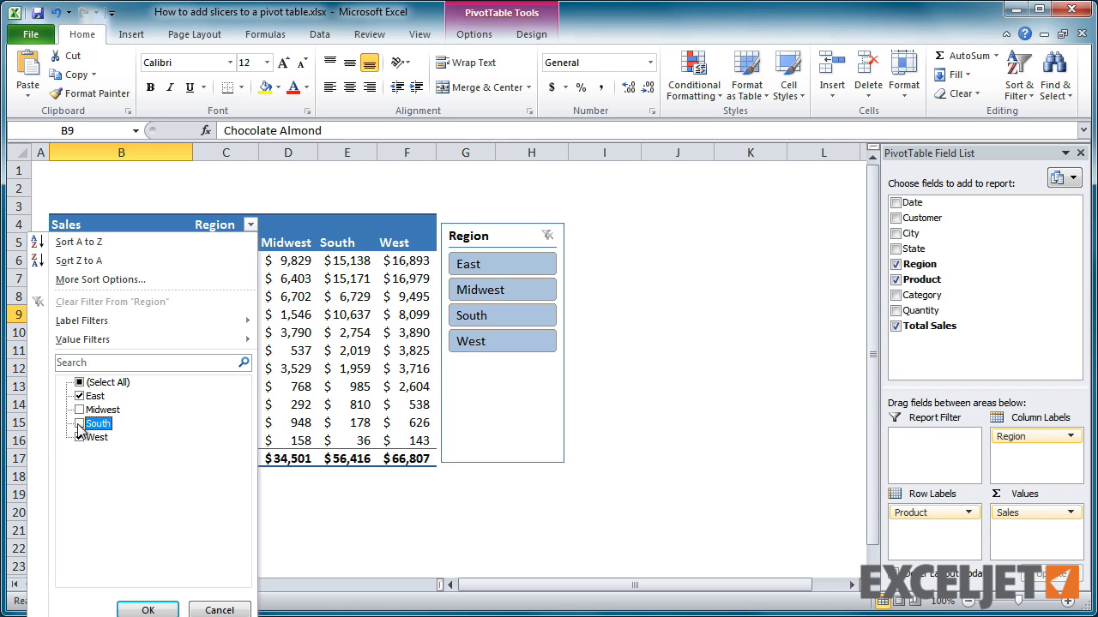
left_click(148, 611)
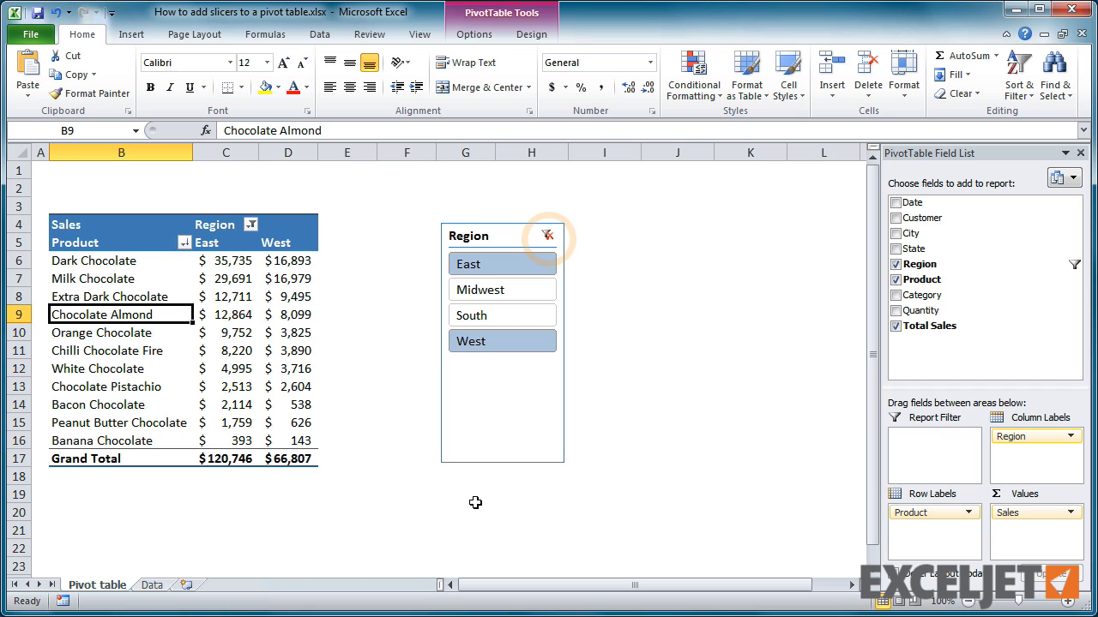
left_click(547, 235)
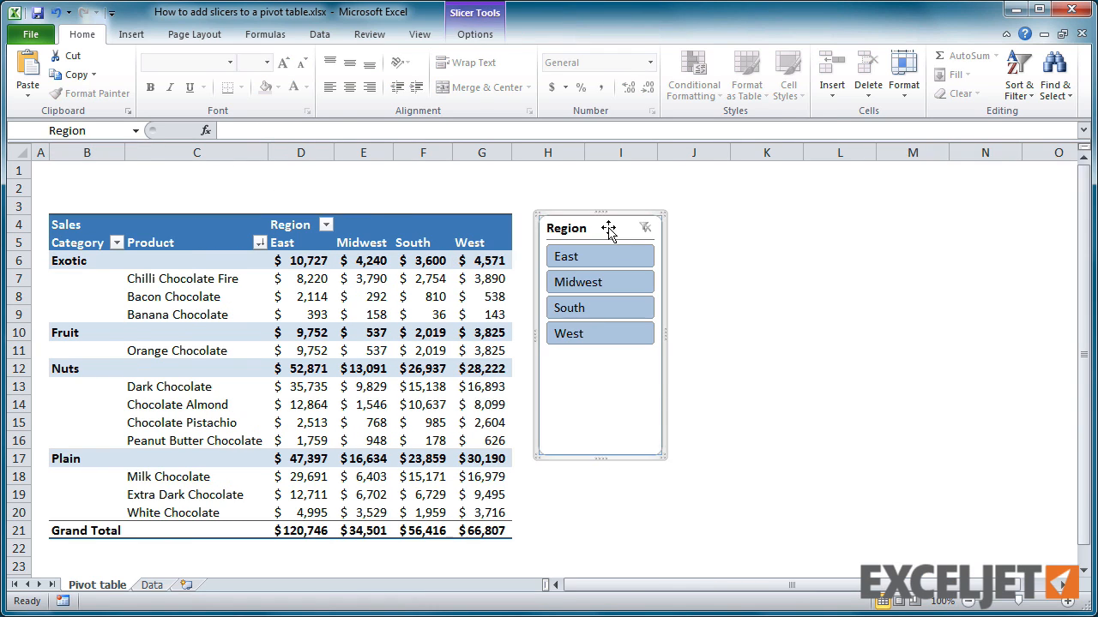
- Select a pivot value cell and start inserting a Category slicer
left_click(364, 278)
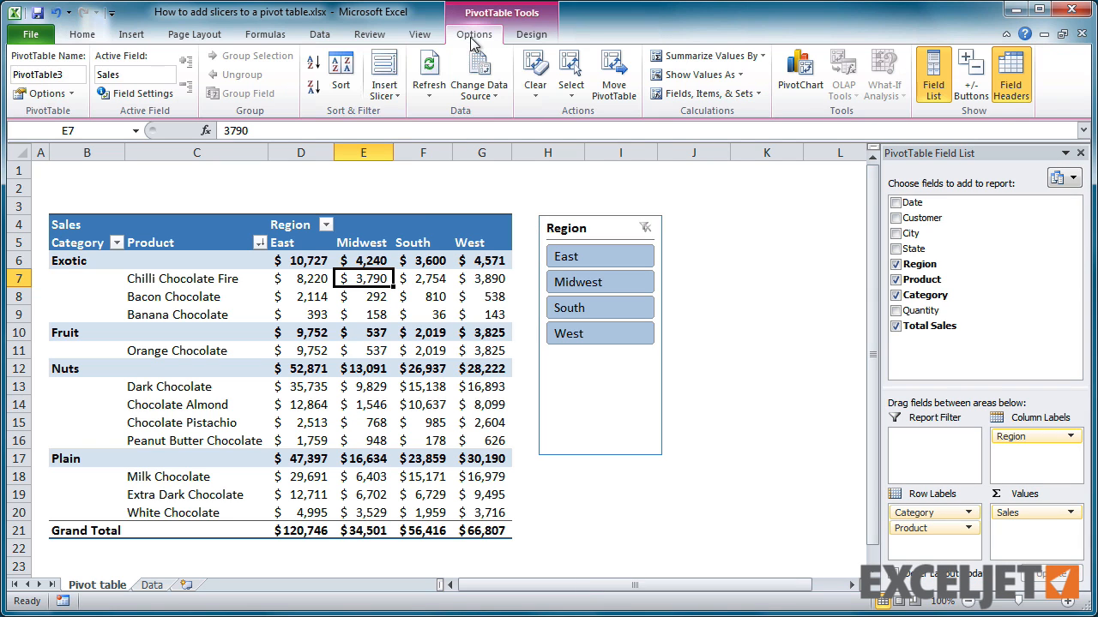
left_click(385, 72)
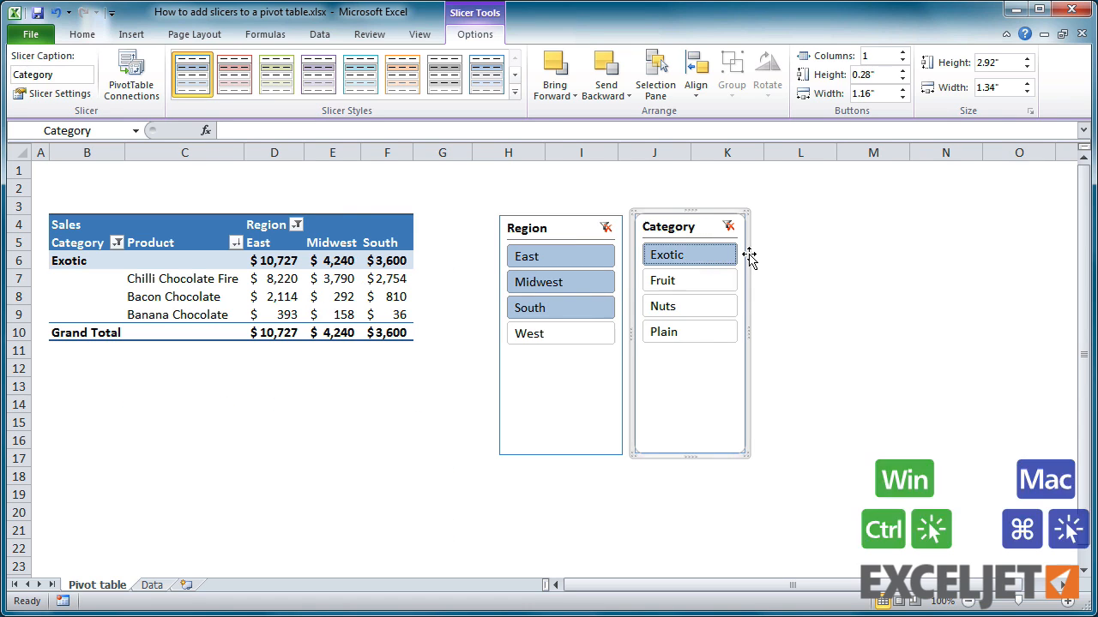
- Add Nuts to the Exotic selection and drag a field out of the pivot layout, totalling $111,465
left_click(690, 305)
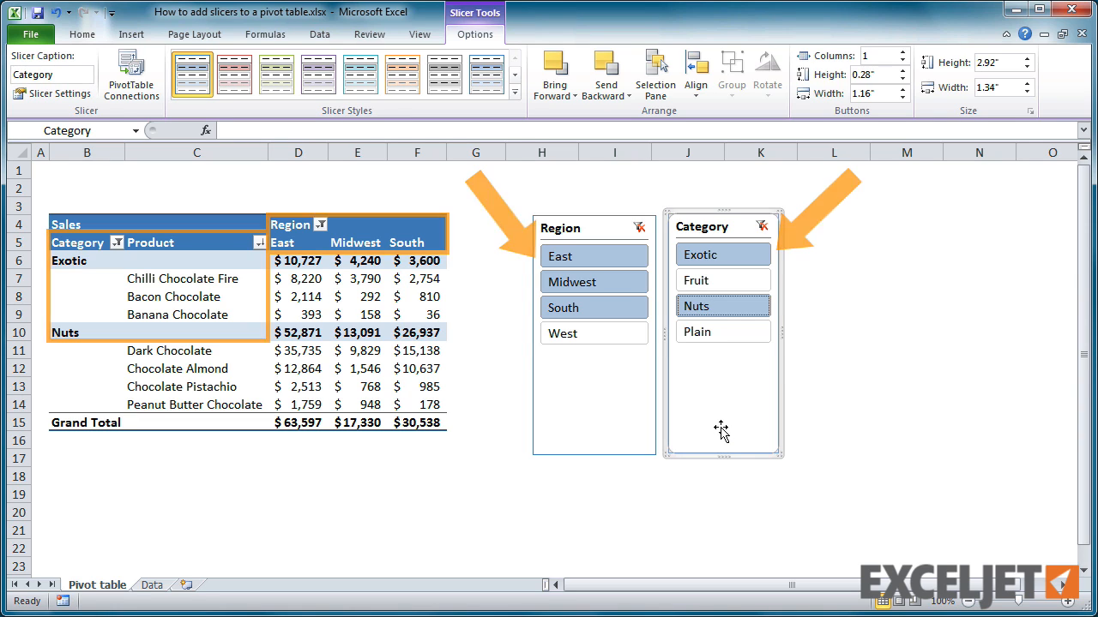
left_click(357, 277)
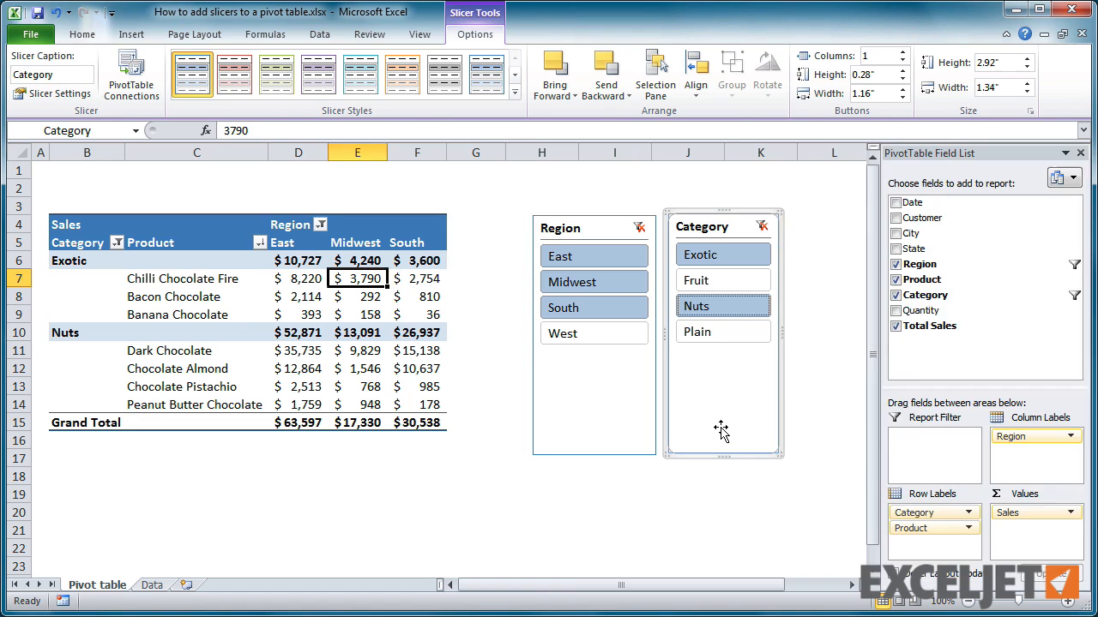
left_click(357, 278)
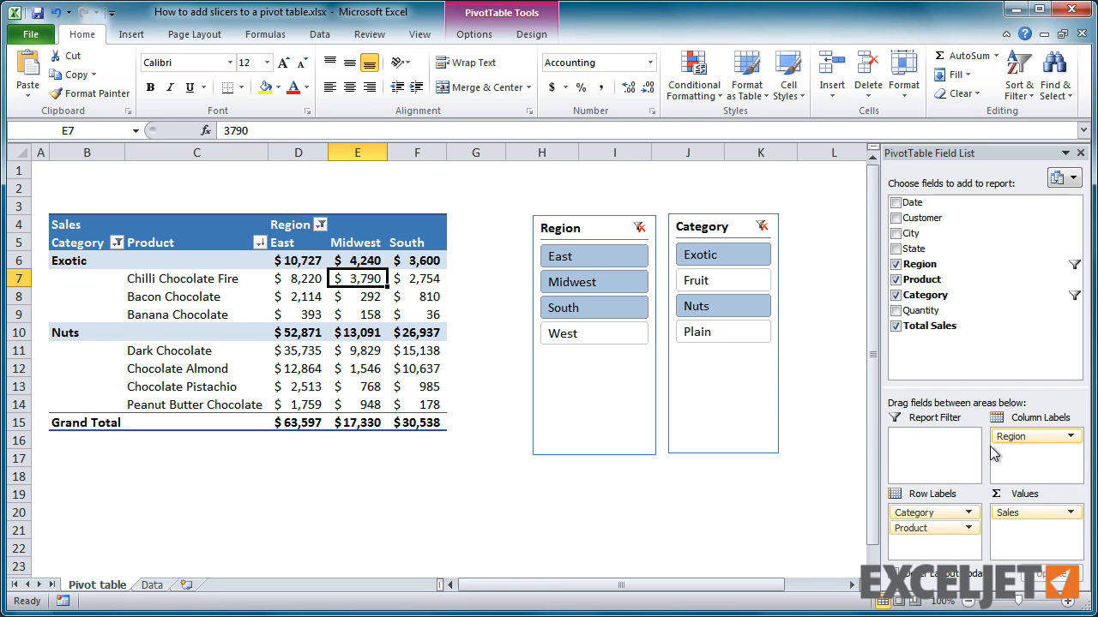
left_click_drag(1033, 435, 819, 497)
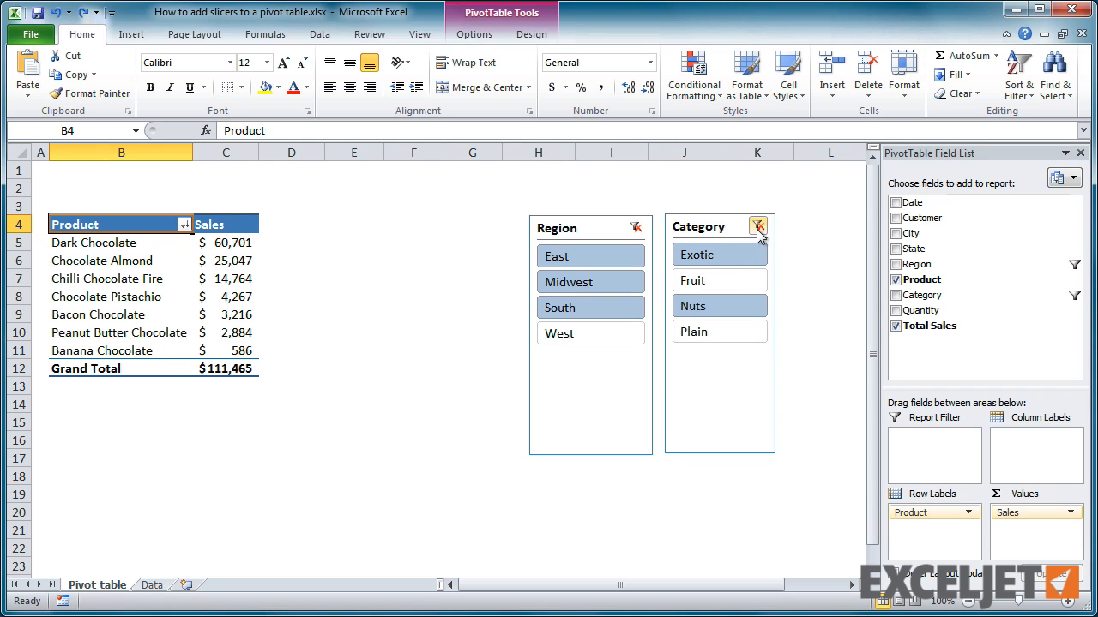
- Clear the Category slicer and all remaining pivot filters, restoring the $278,470 total, then select the Region slicer
left_click(758, 226)
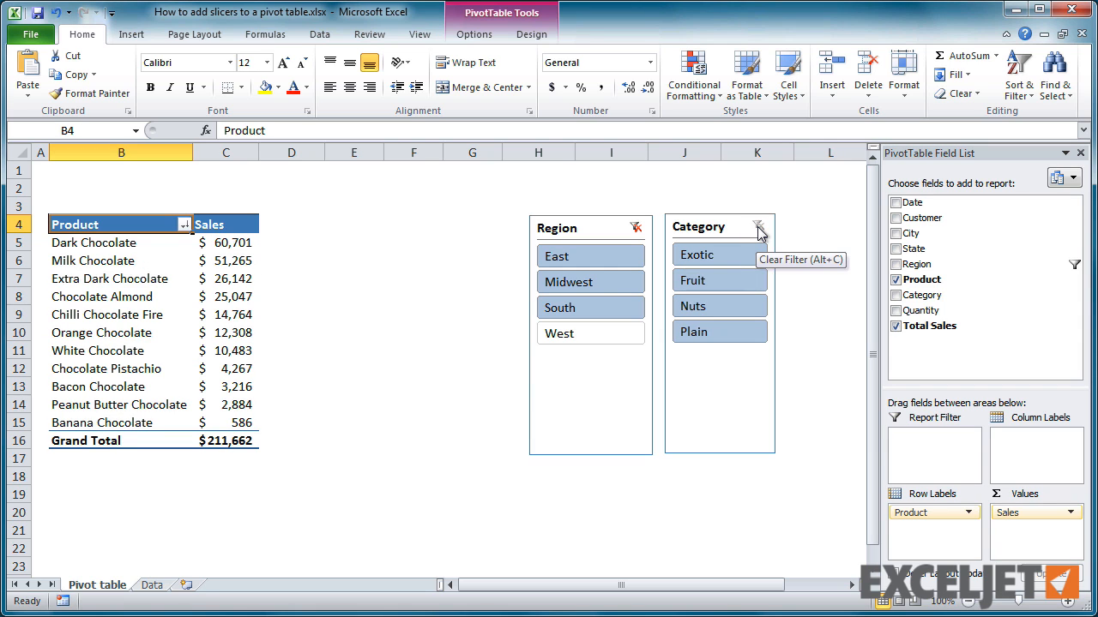
left_click(473, 34)
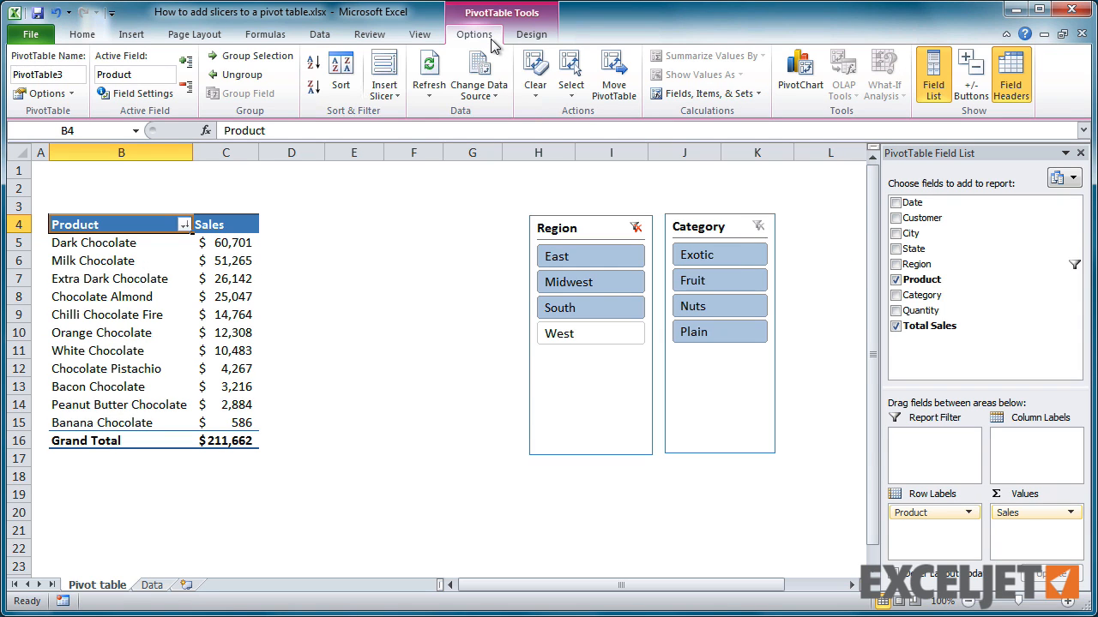
left_click(535, 73)
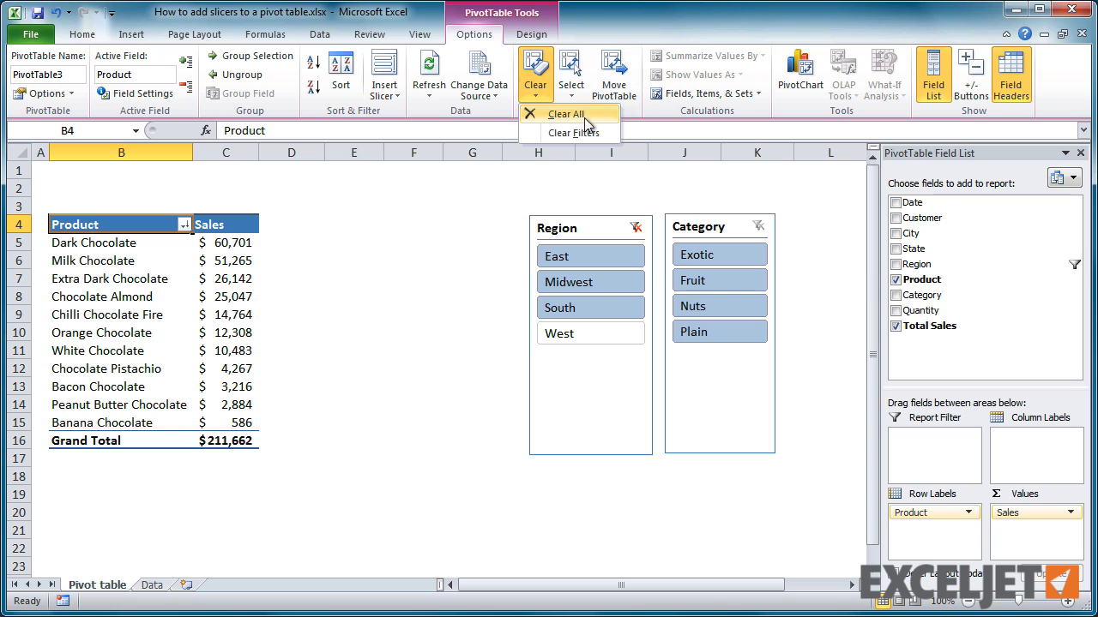
left_click(566, 113)
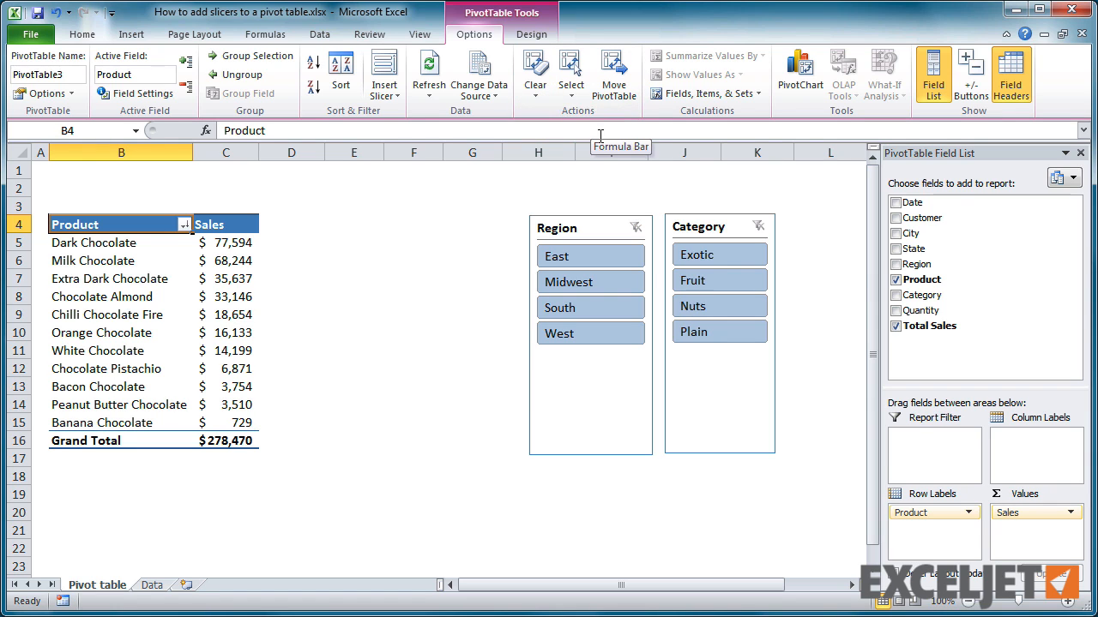
left_click(590, 381)
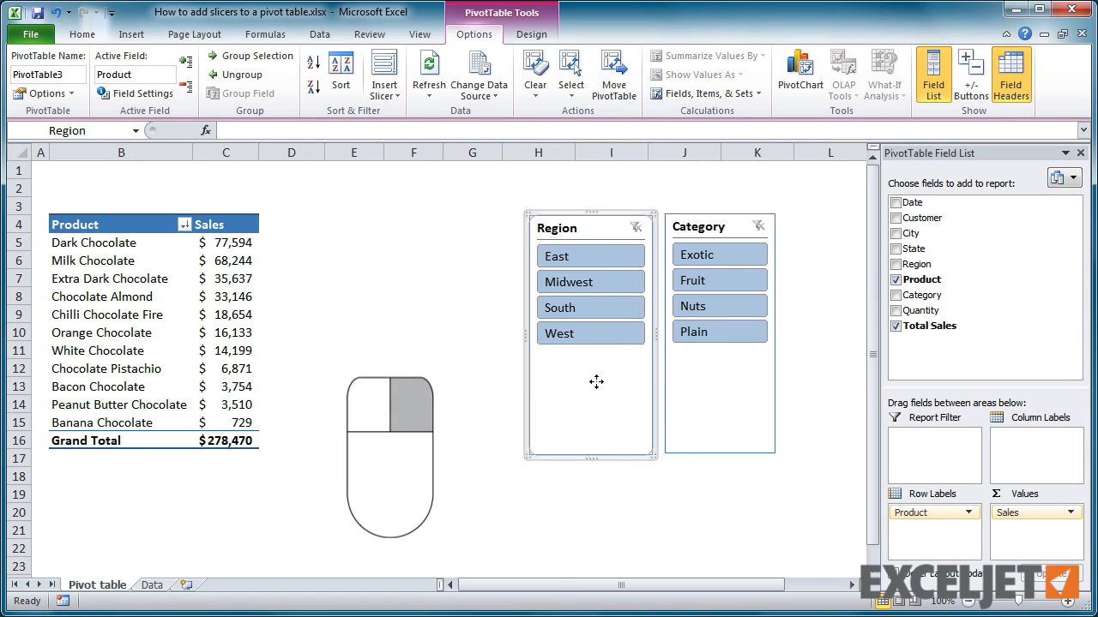
- Remove the Region slicer via its right-click menu, leaving only the Category slicer
right_click(597, 381)
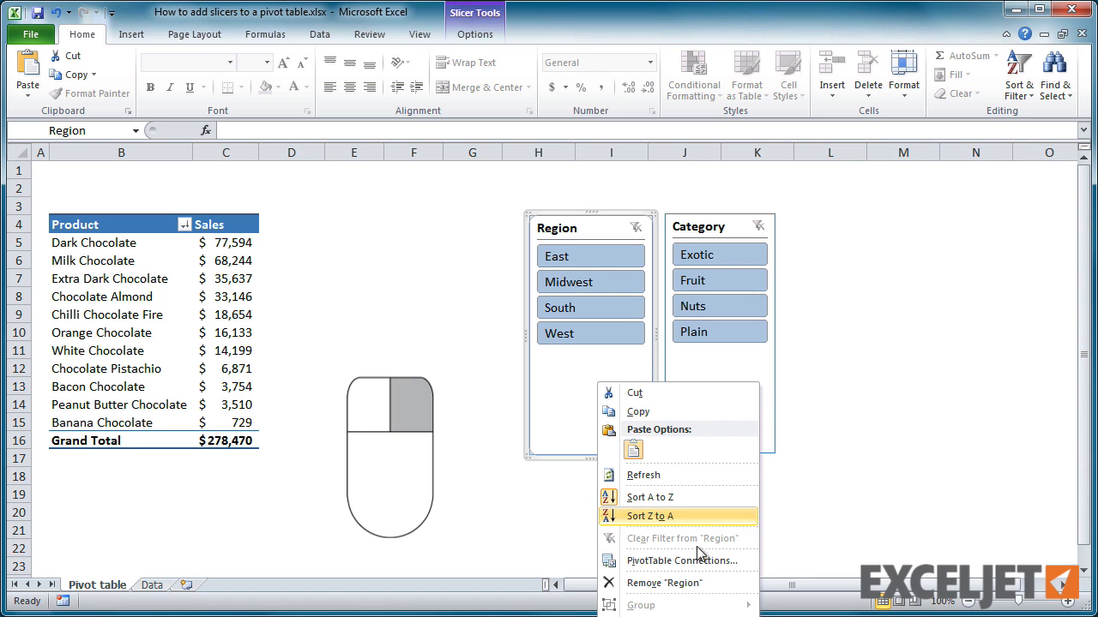
left_click(664, 583)
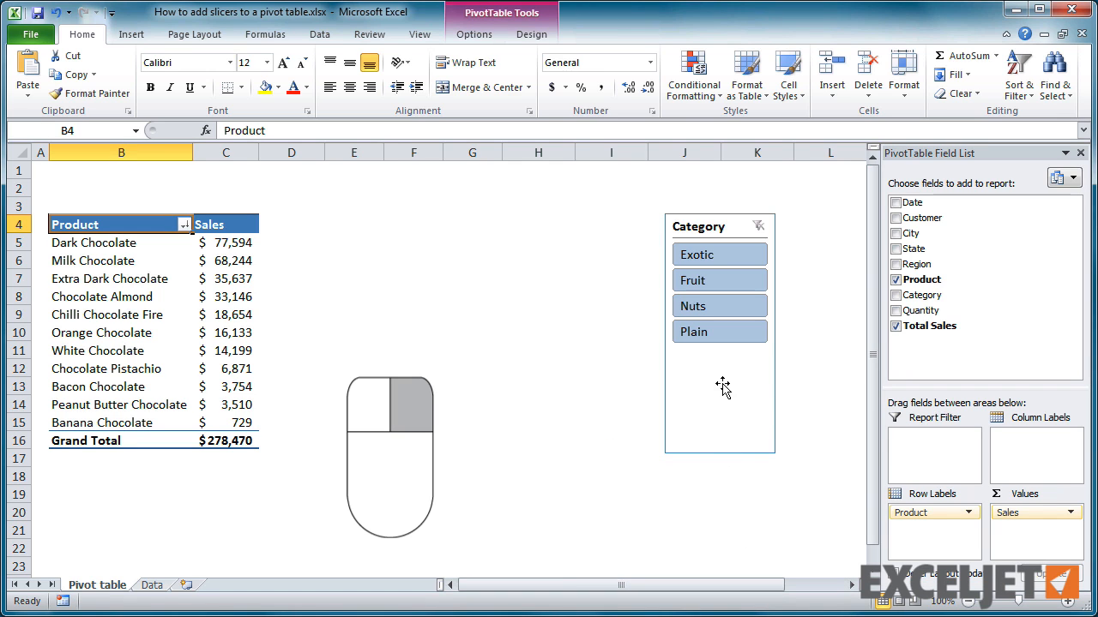